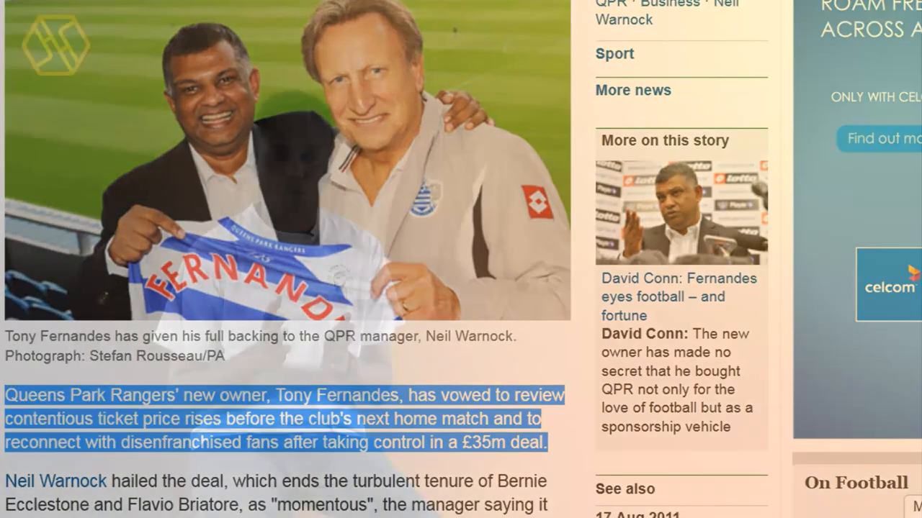
scroll("down", 3)
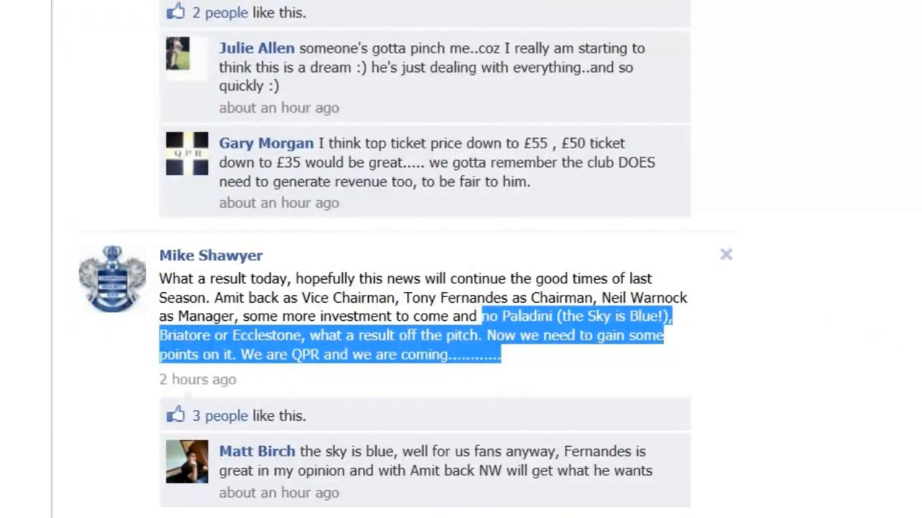